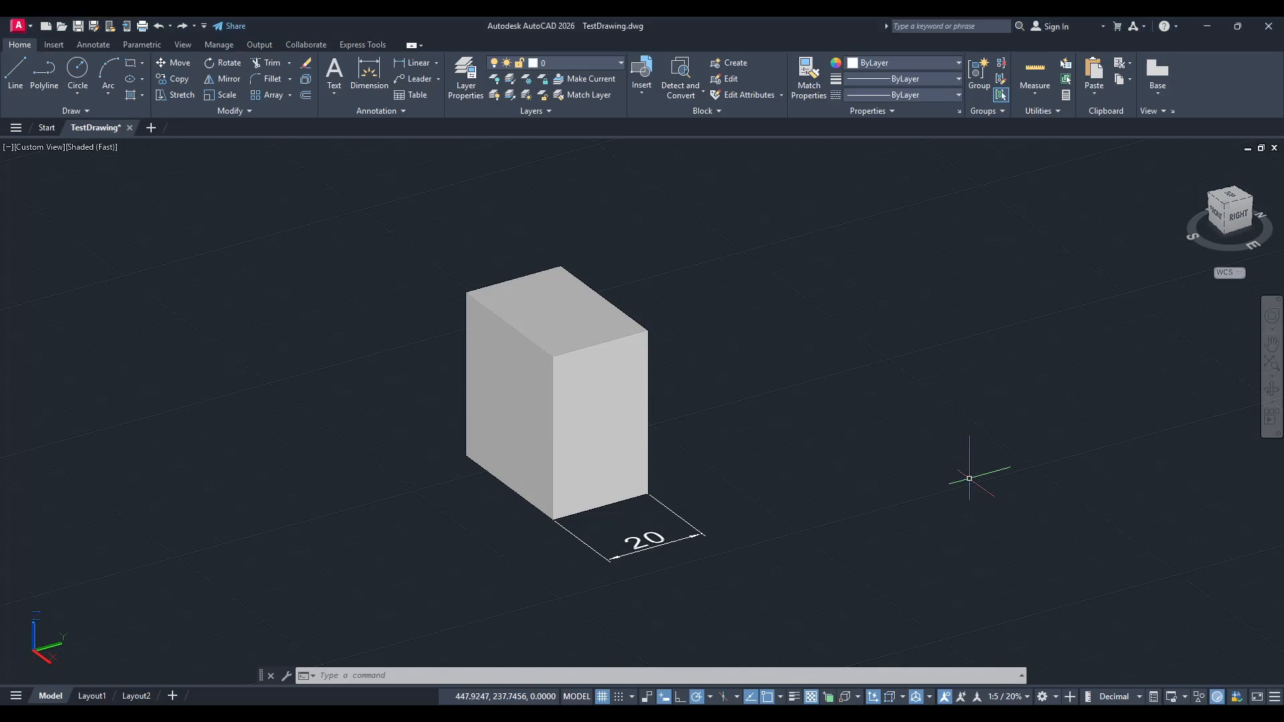
- Centre the box, start a dimension, and orbit back to an angled view for UCS
drag(971, 479, 679, 462)
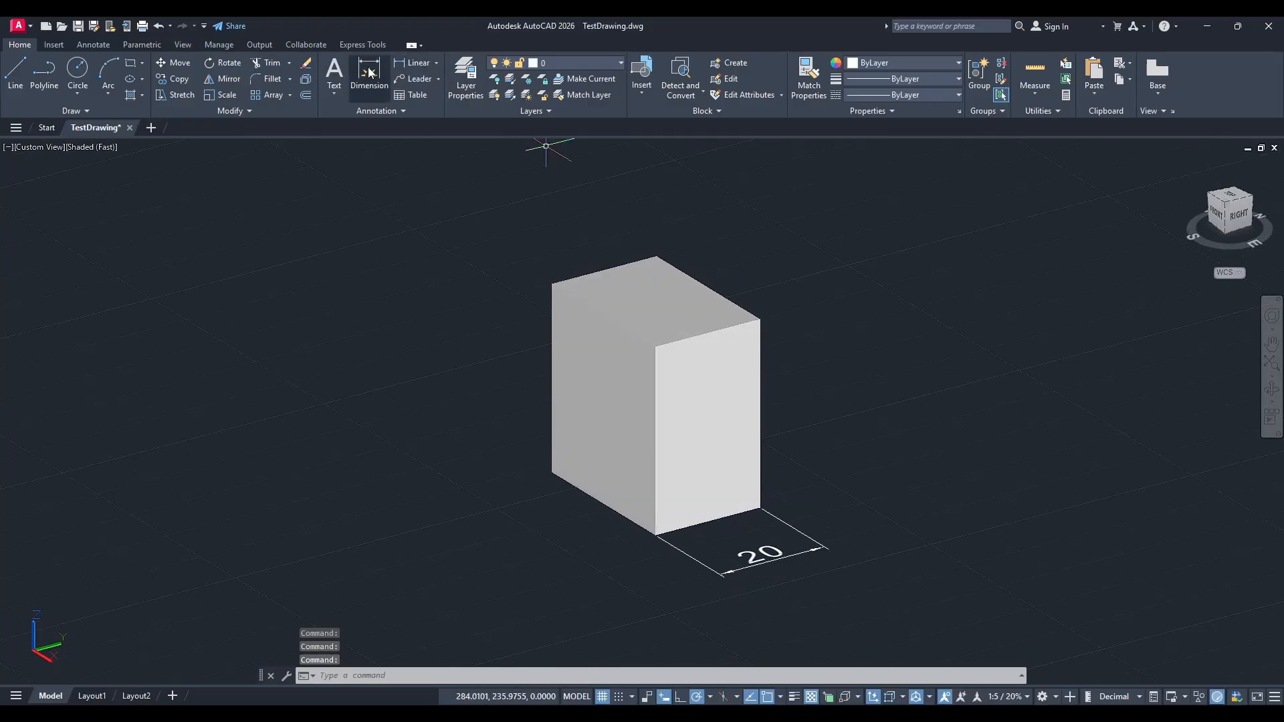
click(369, 78)
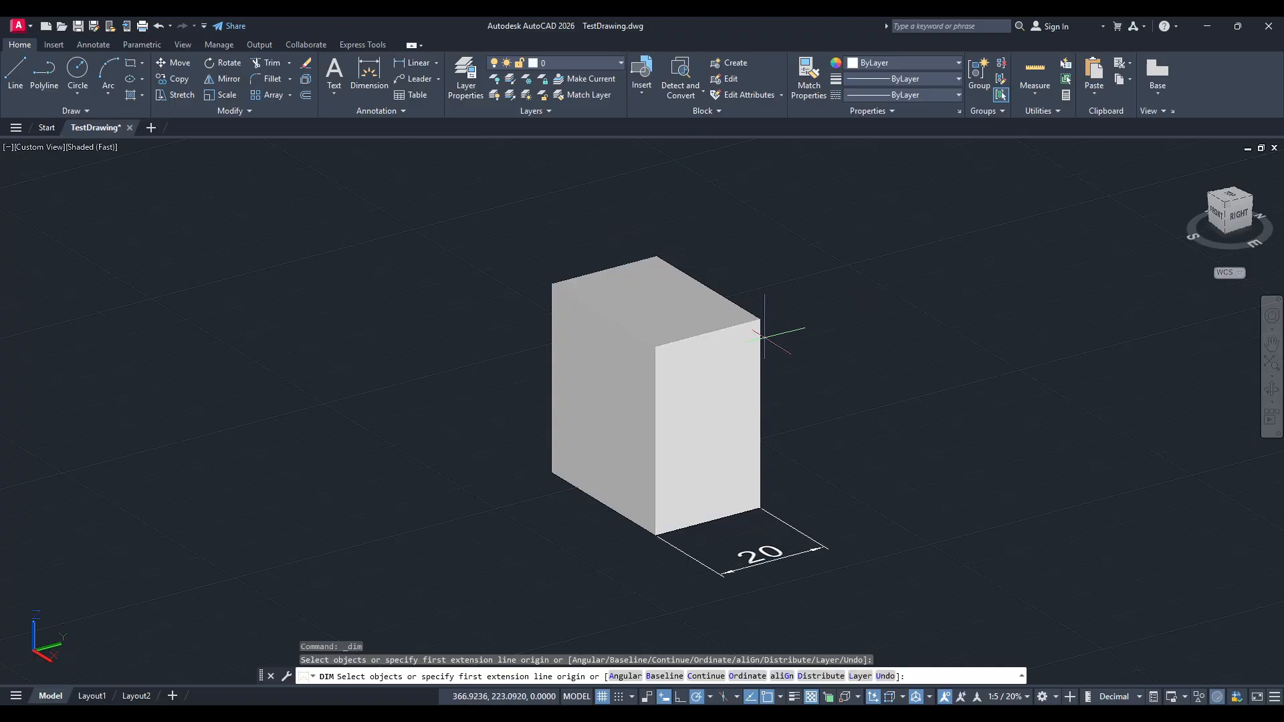
mouse_move(810, 451)
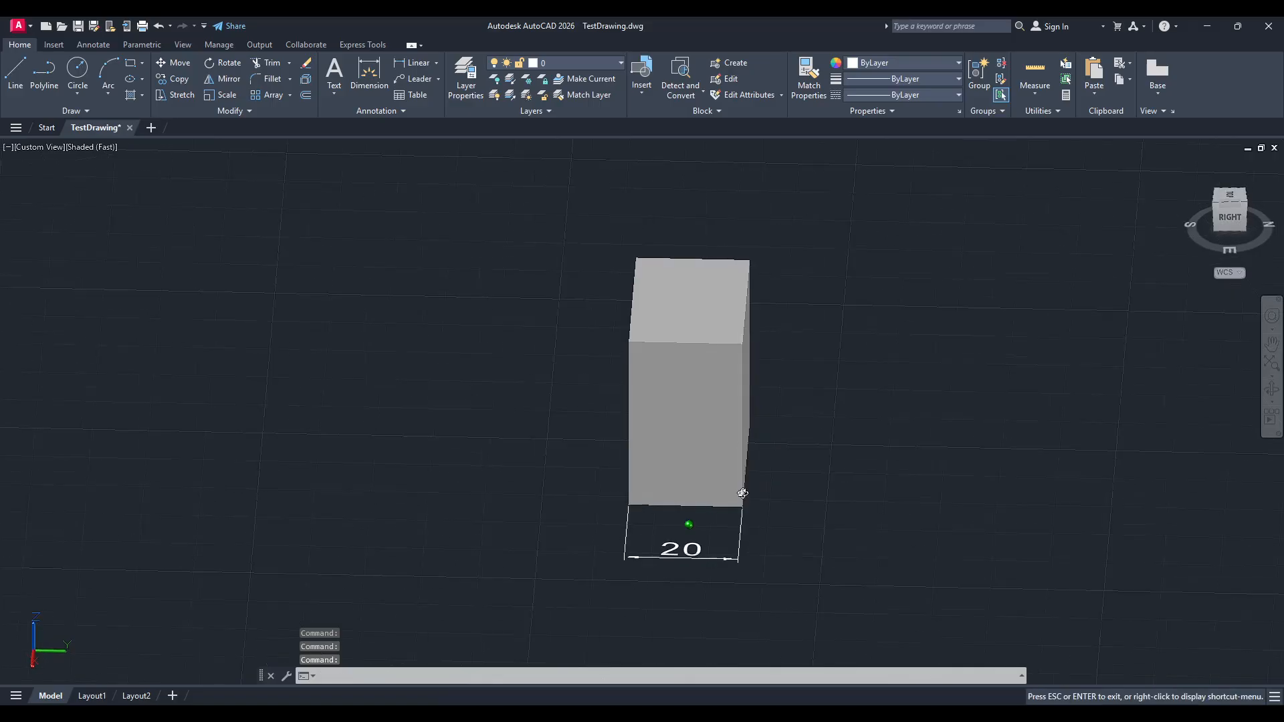
drag(741, 492, 831, 479)
text(UCS)
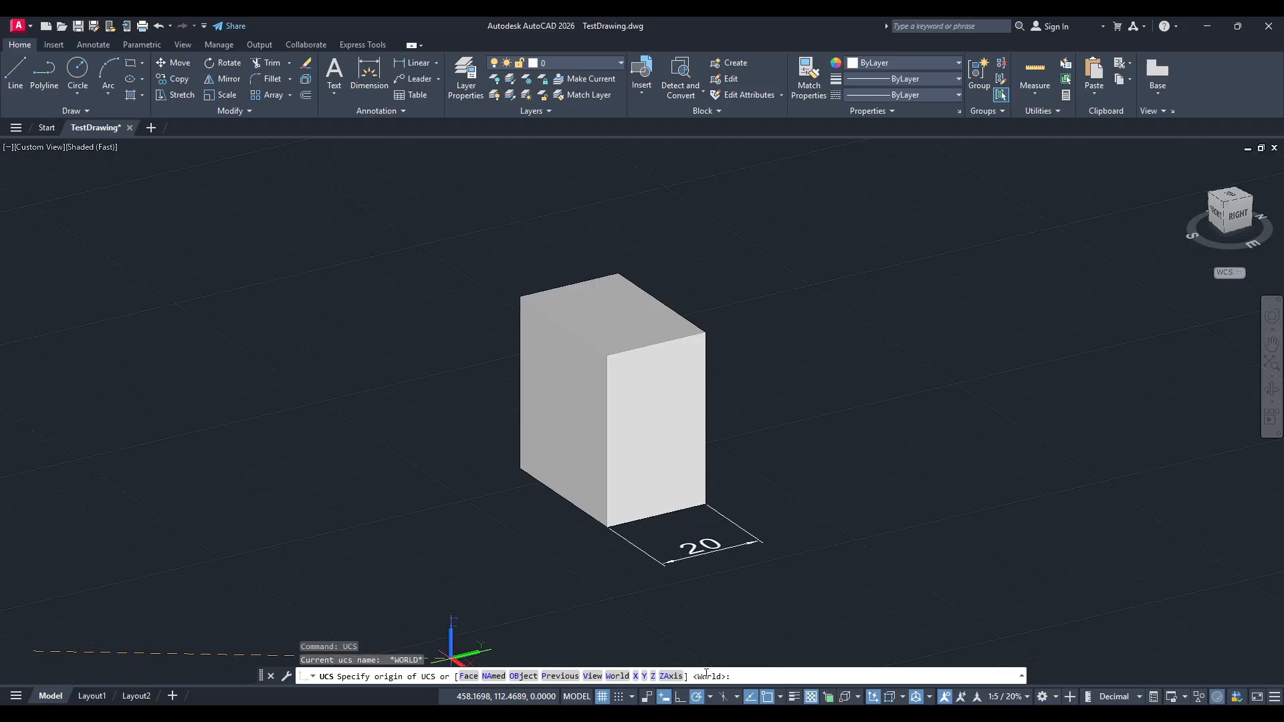
- Use the UCS Face option (FA) and place the origin on the box's front face
text(fac)
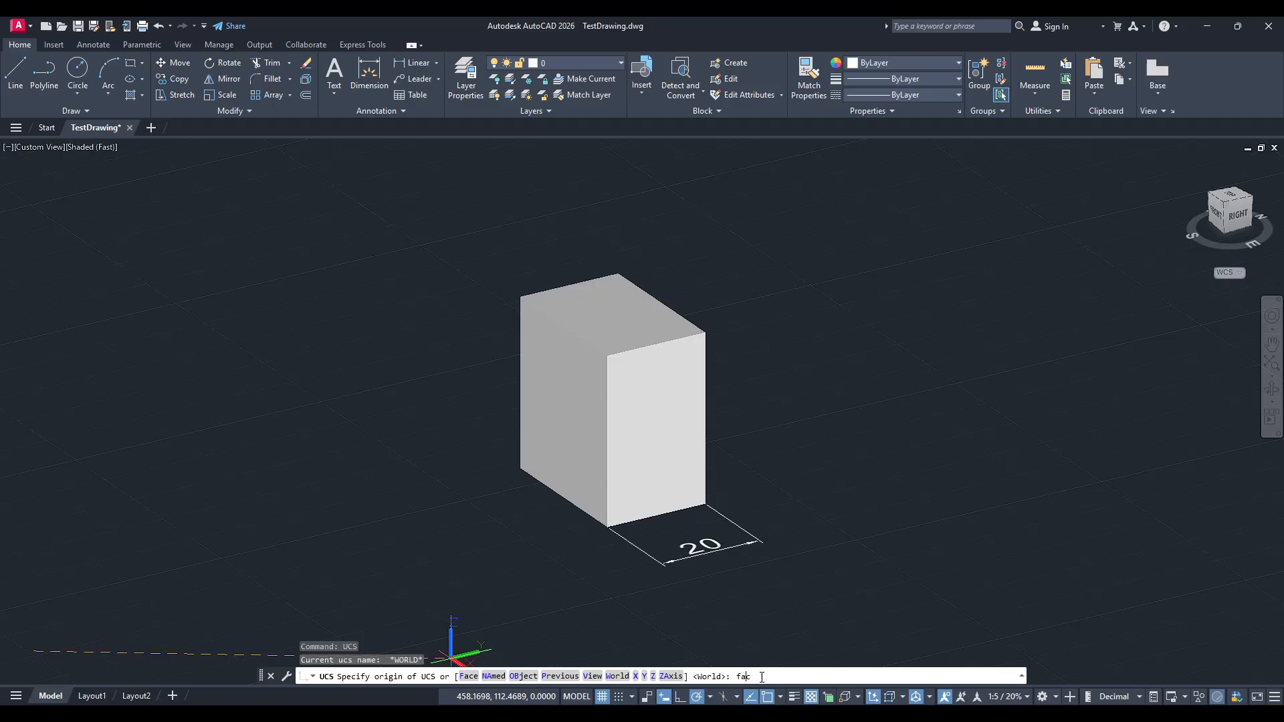
key(enter)
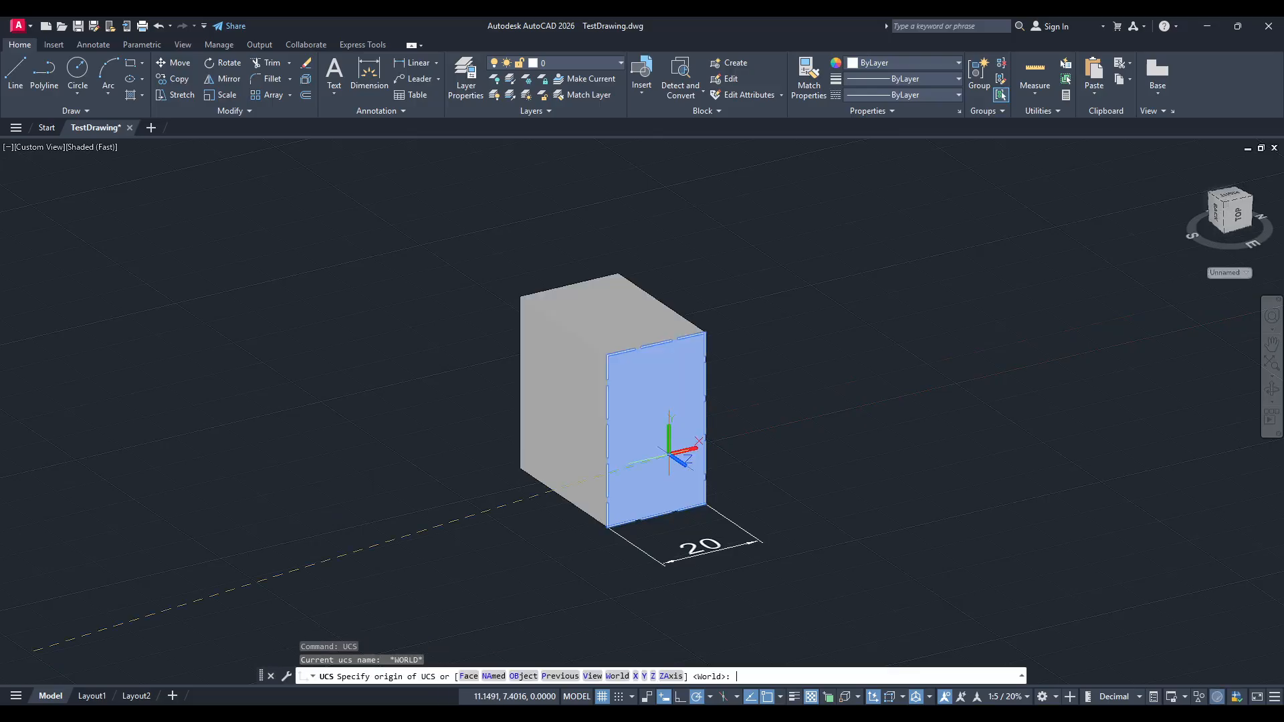
click(667, 405)
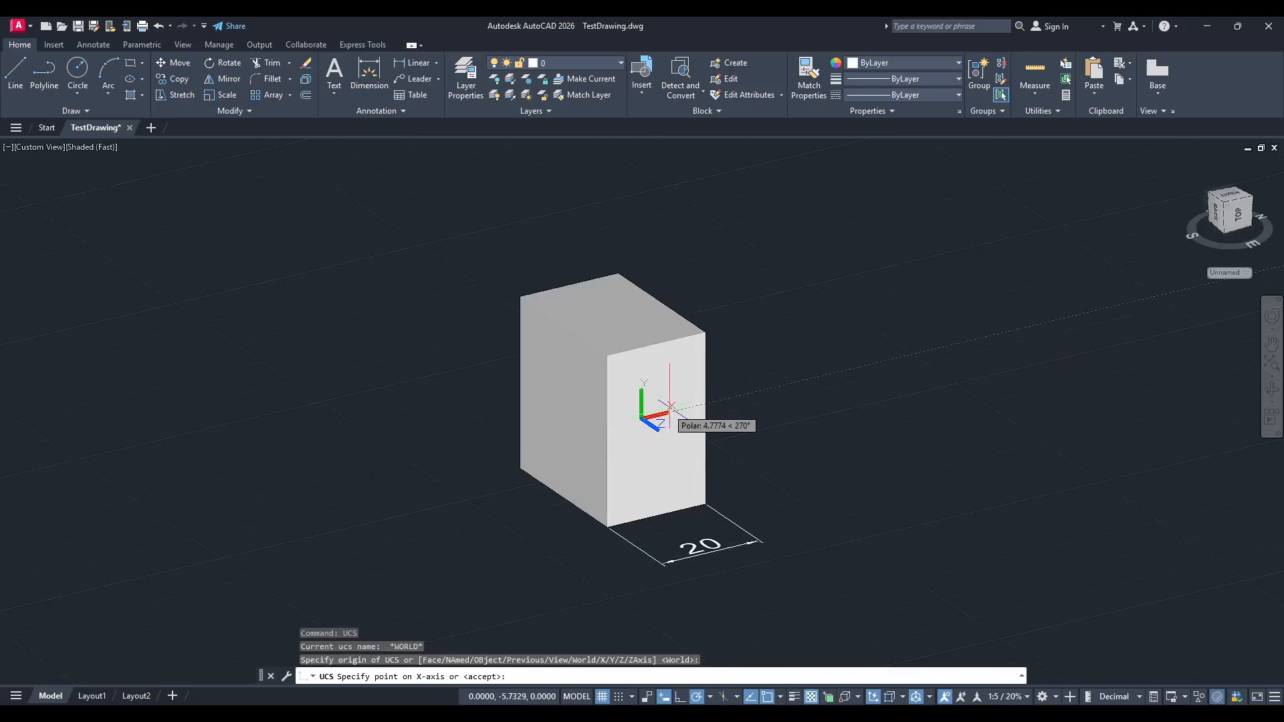
- Define the X axis across the front face and the XY plane, finishing the face-aligned UCS
click(670, 406)
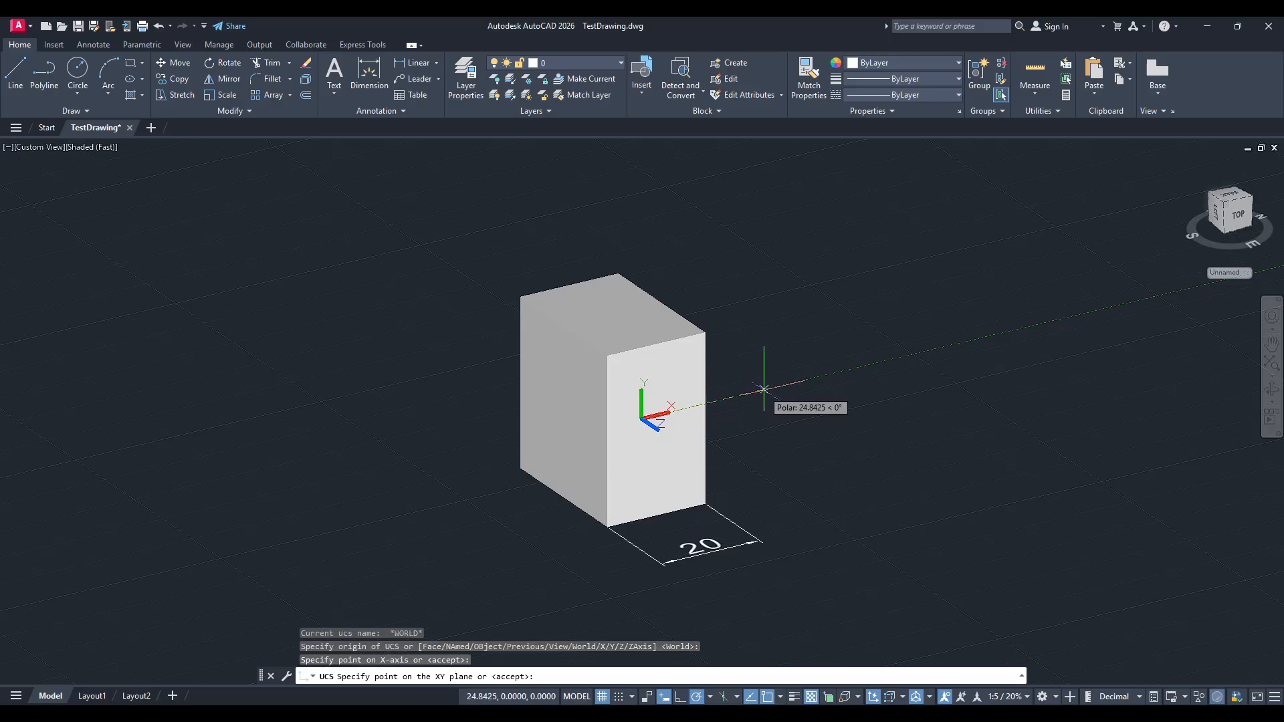
mouse_move(797, 381)
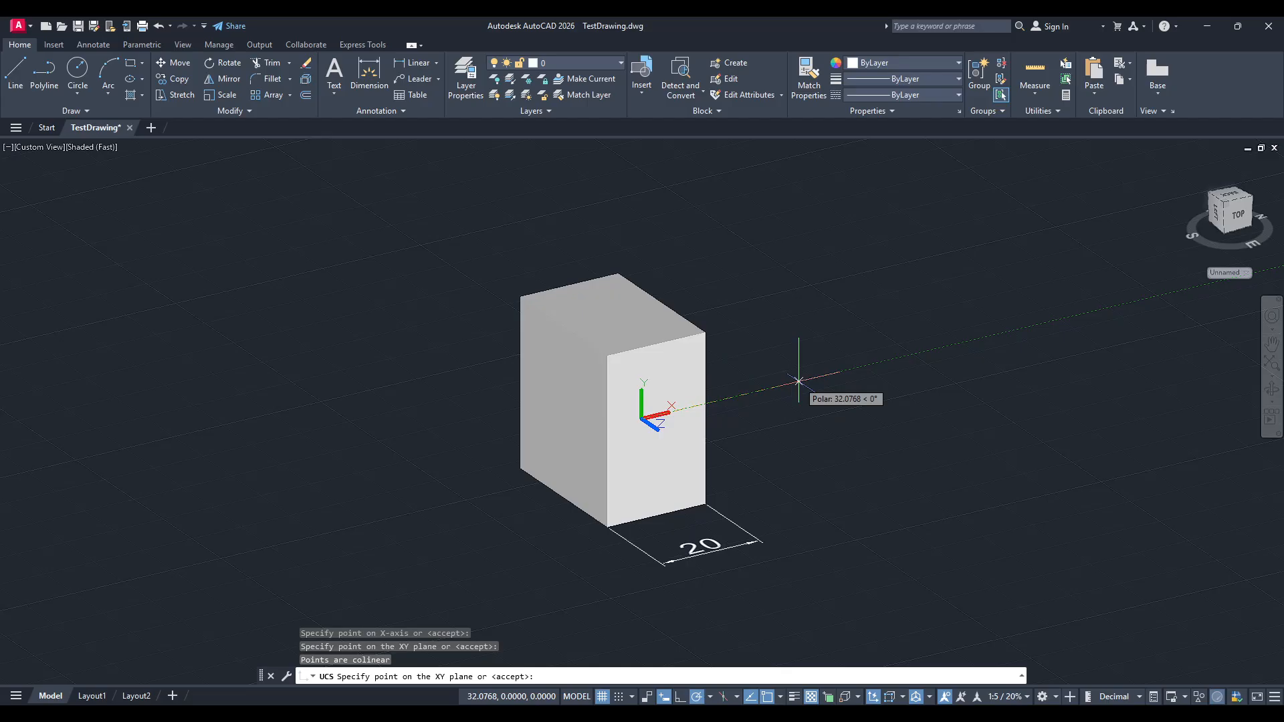
mouse_move(799, 381)
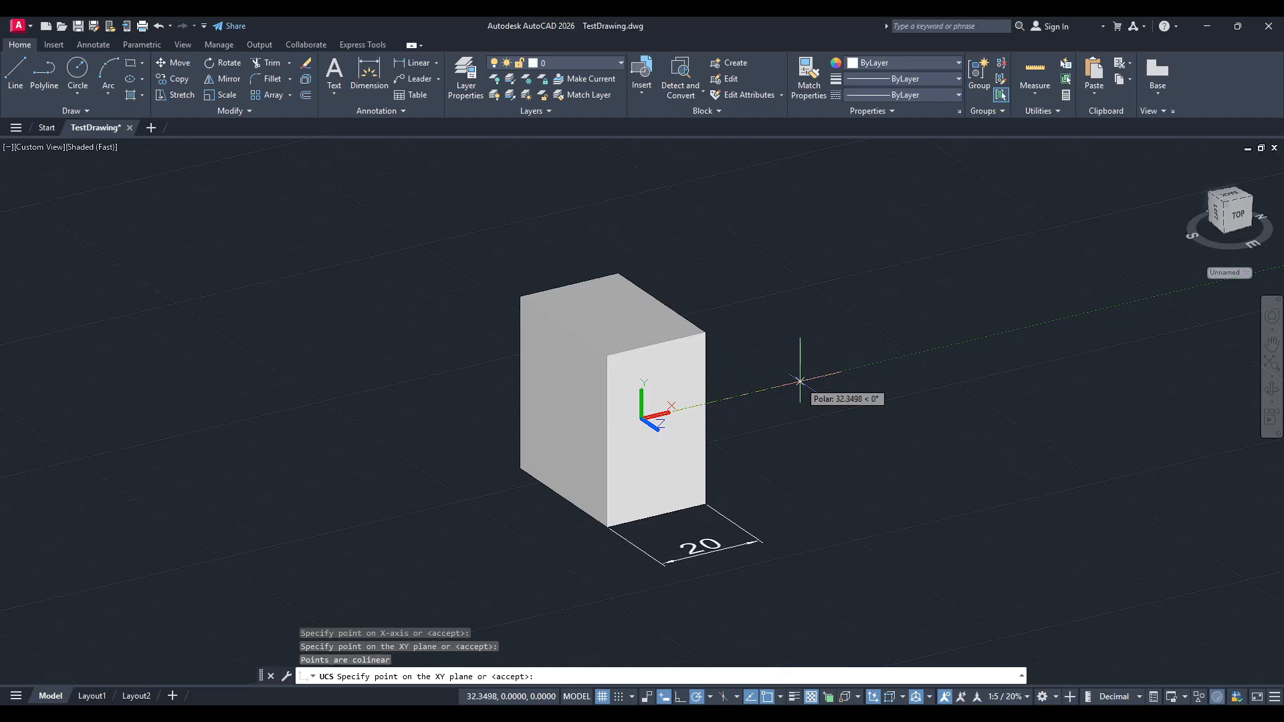
click(800, 381)
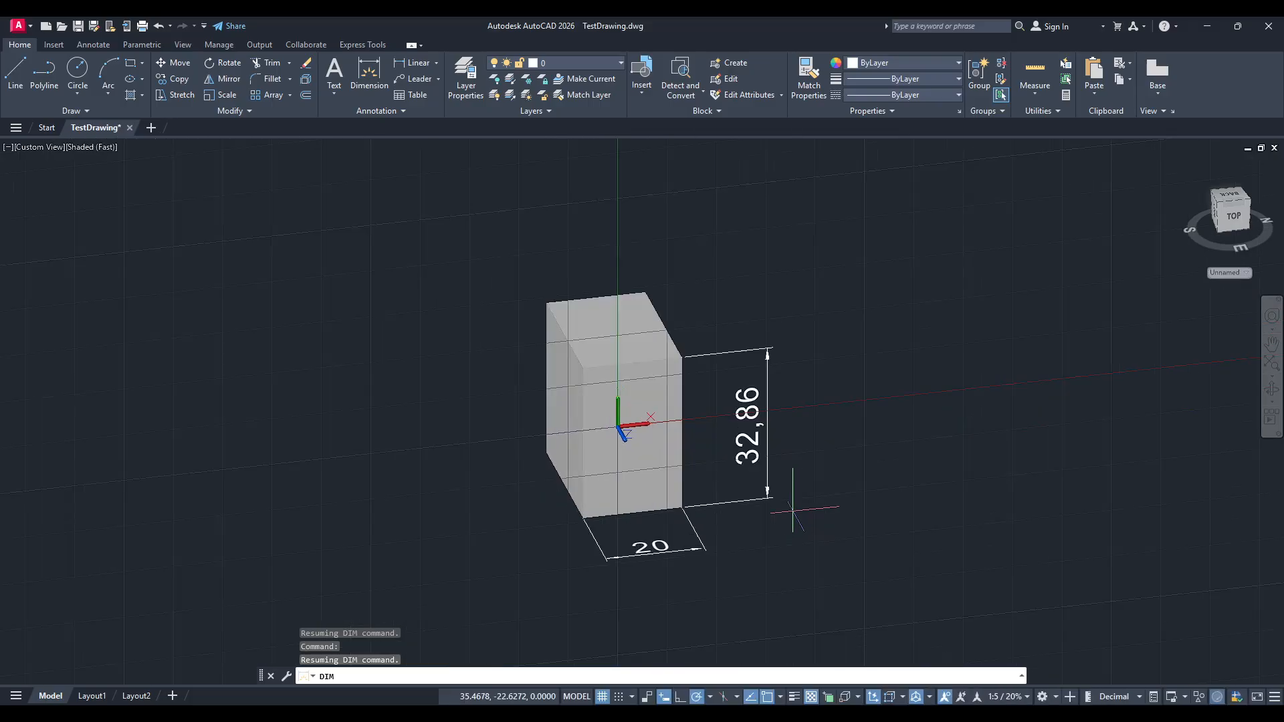
mouse_move(791, 514)
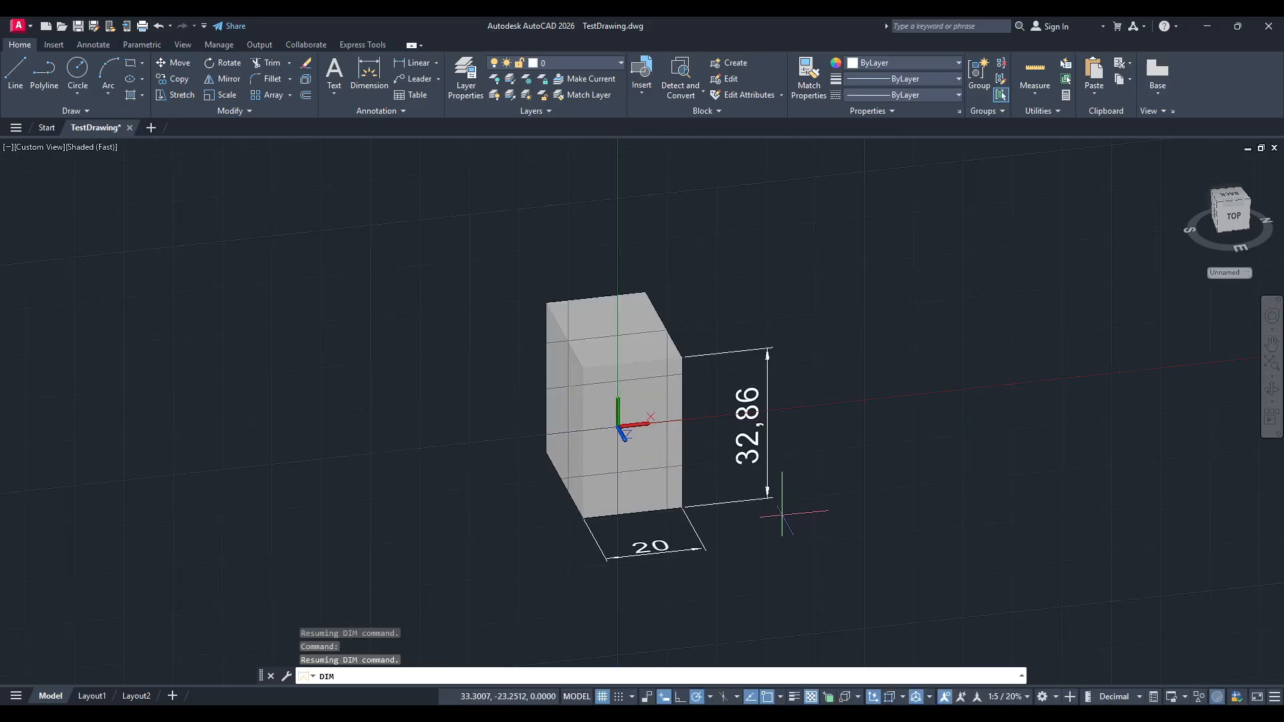
- Enter UCS at the dimension prompt after the 32,86 height dimension joins the 20 width
text(ucs)
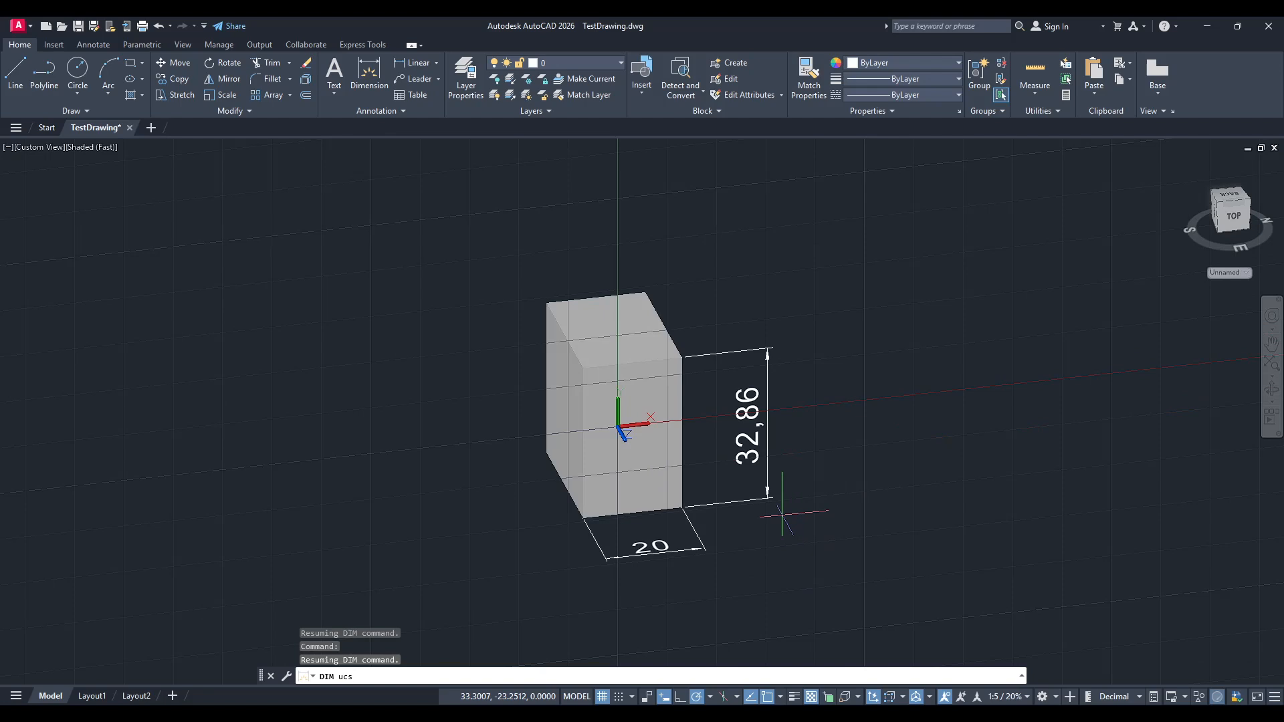